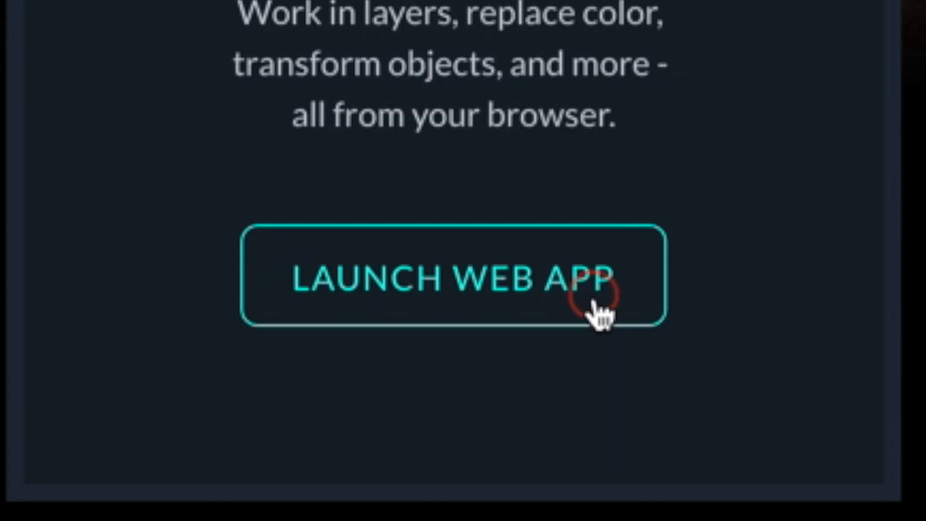
- Launch the Pixlr web app and start creating a new blank image
{"action": "left_click", "coordinate": [452, 278]}
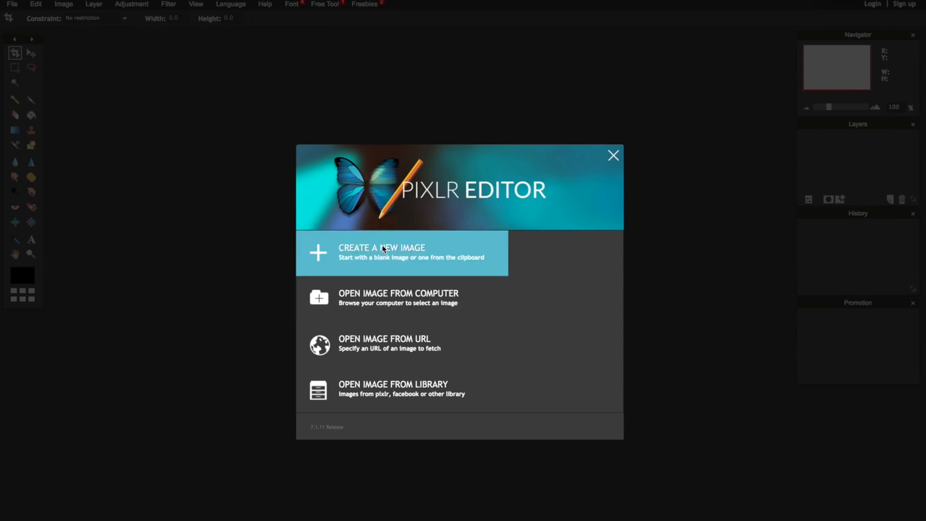
{"action": "left_click", "coordinate": [382, 253]}
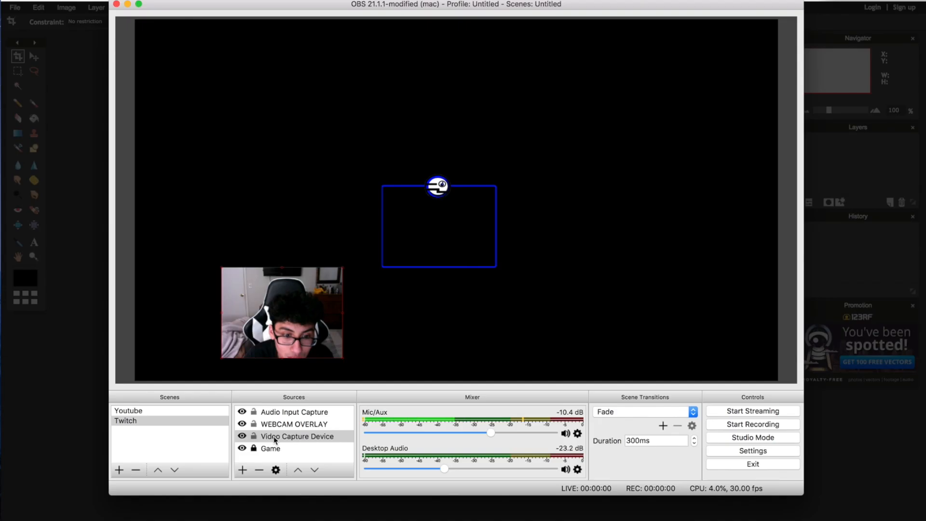
- Open the OBS Video Capture Device properties to check the webcam size
{"action": "double_click", "coordinate": [297, 436]}
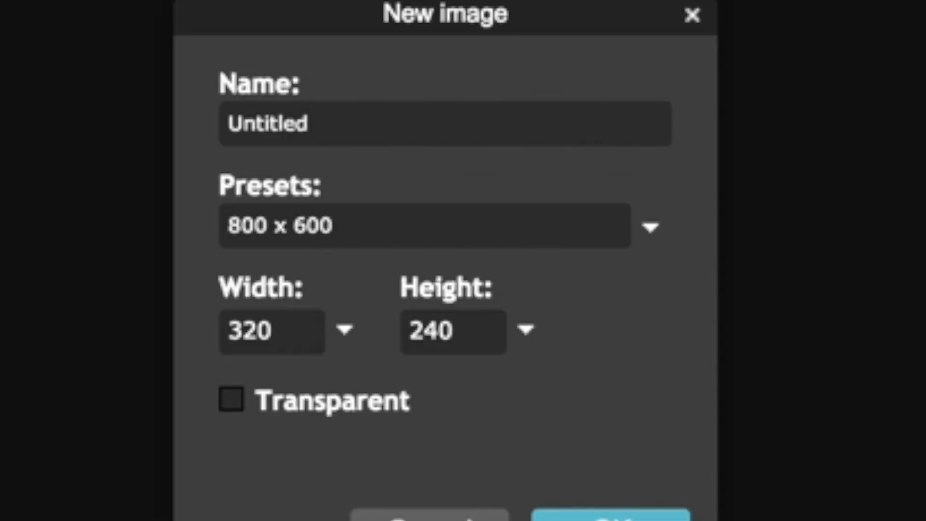
- Create the 320×240 image, fill it black, and save it as a JPEG in Youtube
{"action": "left_click", "coordinate": [611, 519]}
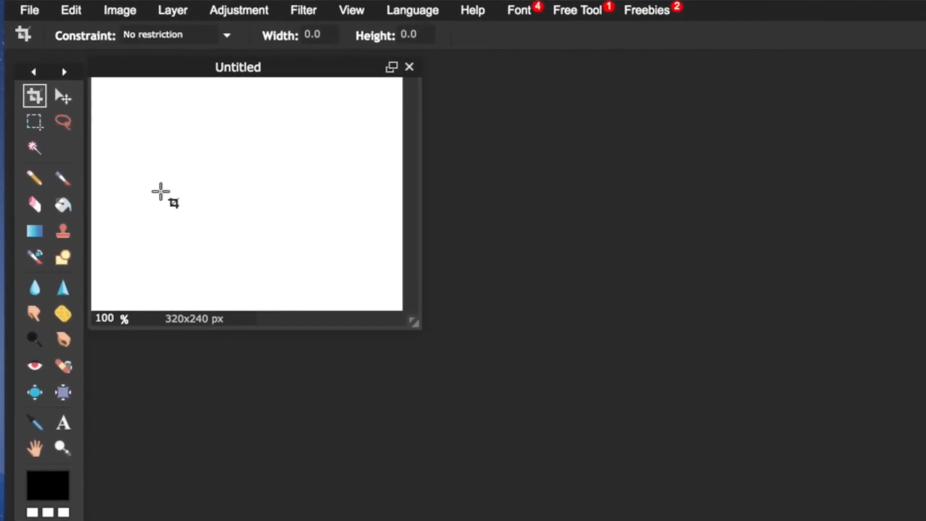
{"action": "left_click", "coordinate": [62, 205]}
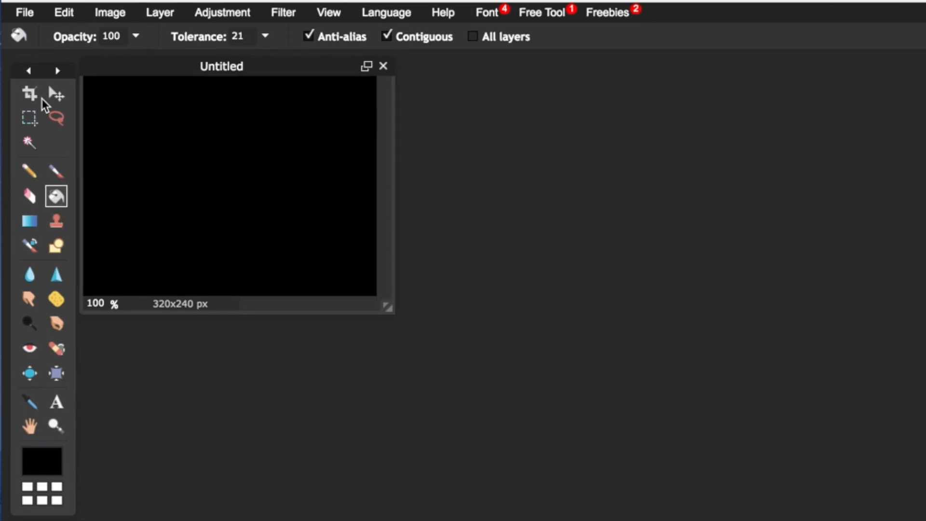
{"action": "left_click", "coordinate": [24, 11]}
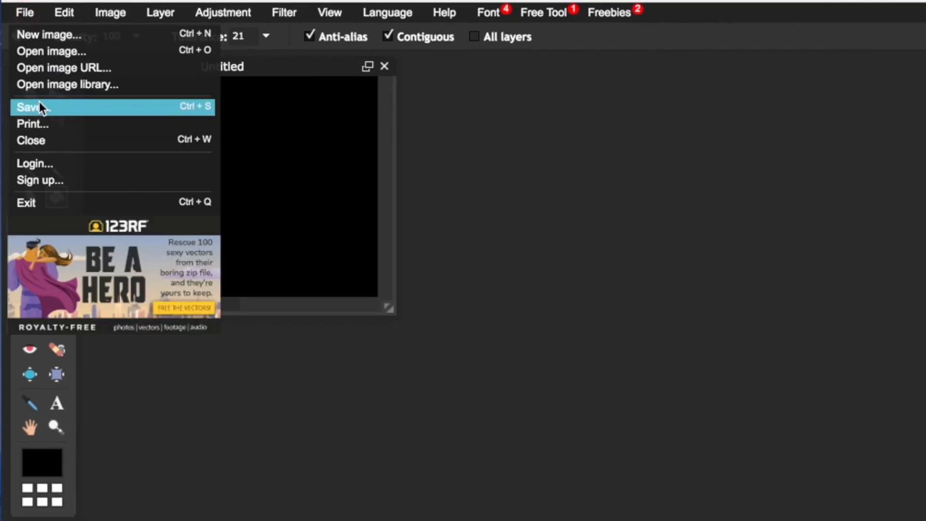
{"action": "left_click", "coordinate": [32, 107]}
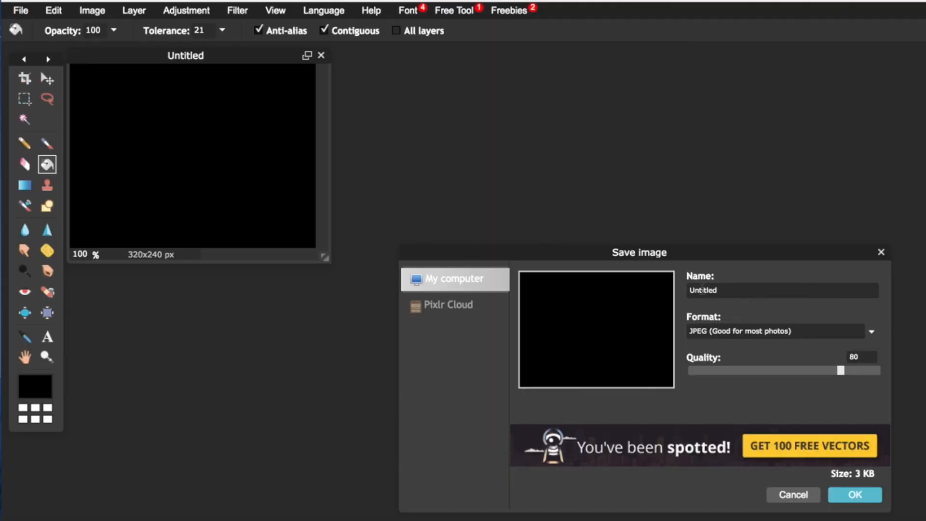
{"action": "mouse_move", "coordinate": [761, 338]}
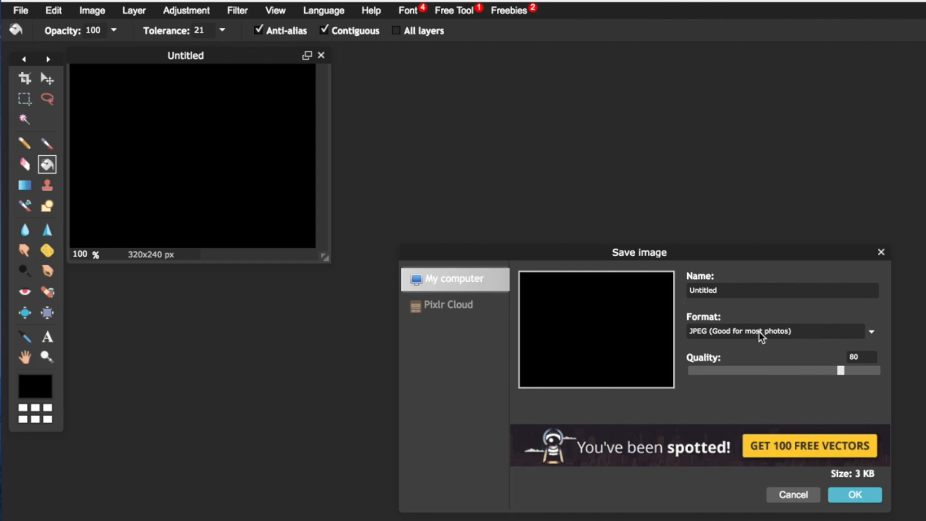
{"action": "mouse_move", "coordinate": [854, 484]}
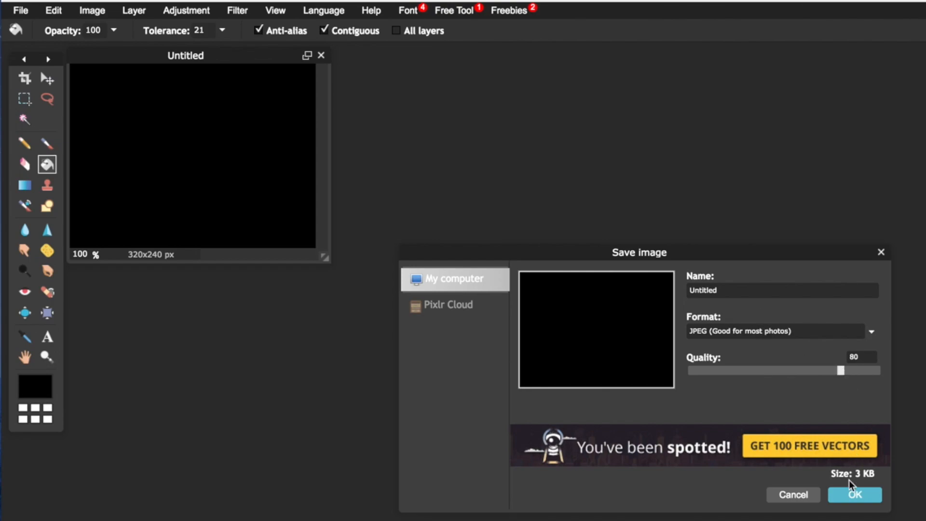
{"action": "left_click", "coordinate": [854, 495]}
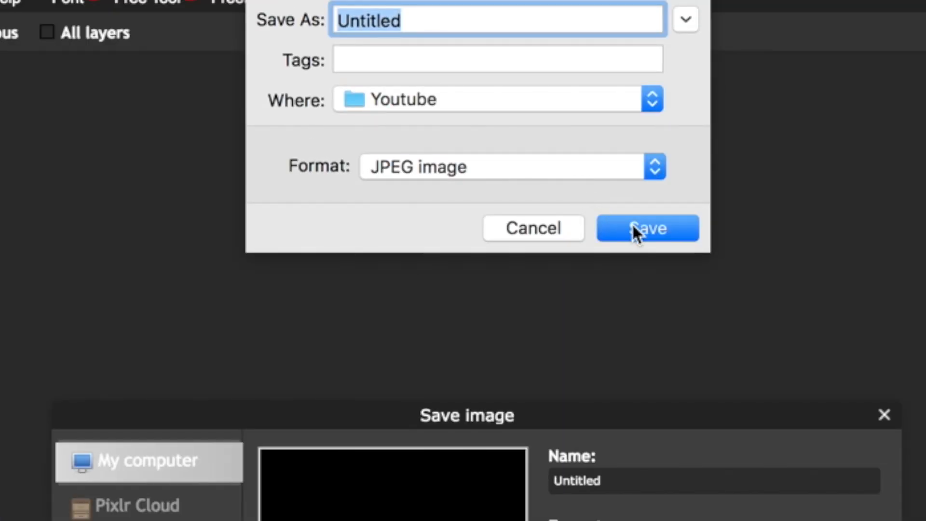
{"action": "left_click", "coordinate": [648, 228]}
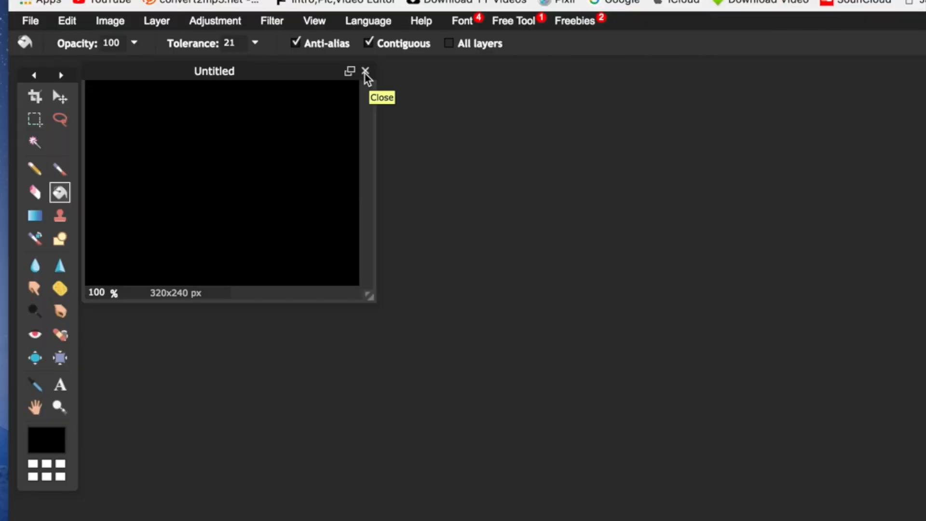
- Close the black image, create a transparent 500×500 canvas, and add a new layer
{"action": "left_click", "coordinate": [366, 72]}
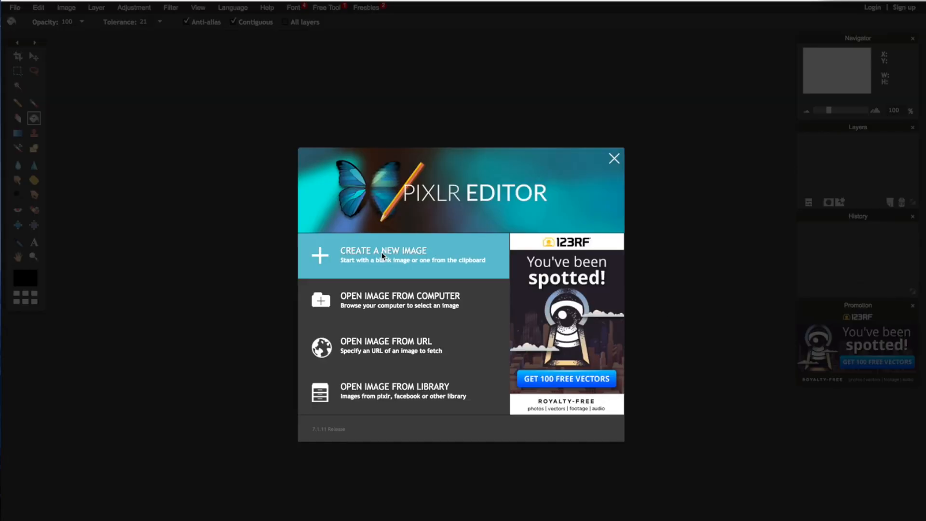
{"action": "left_click", "coordinate": [382, 255]}
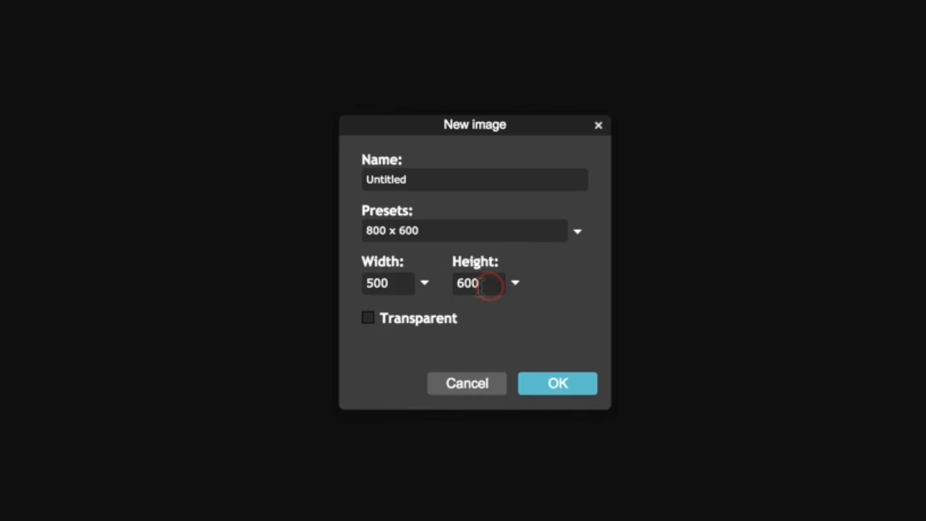
{"action": "type", "text": "500"}
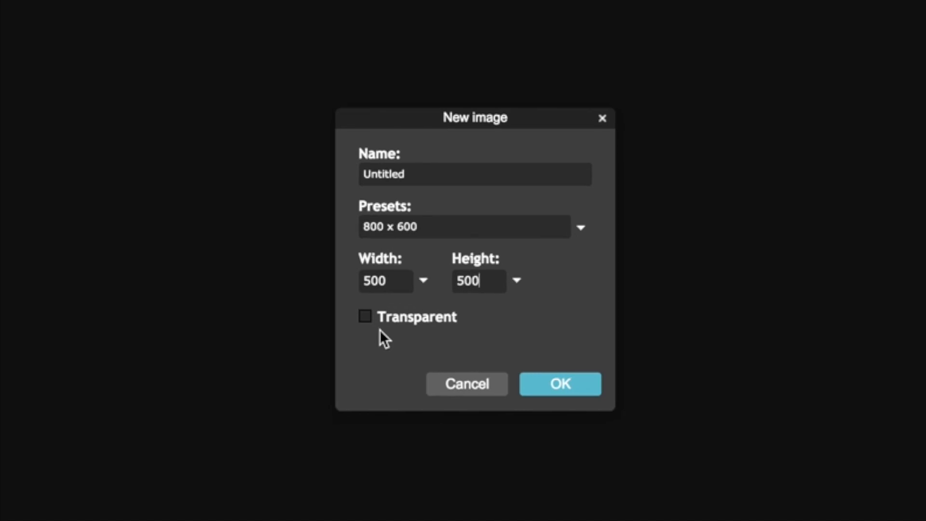
{"action": "left_click", "coordinate": [364, 317]}
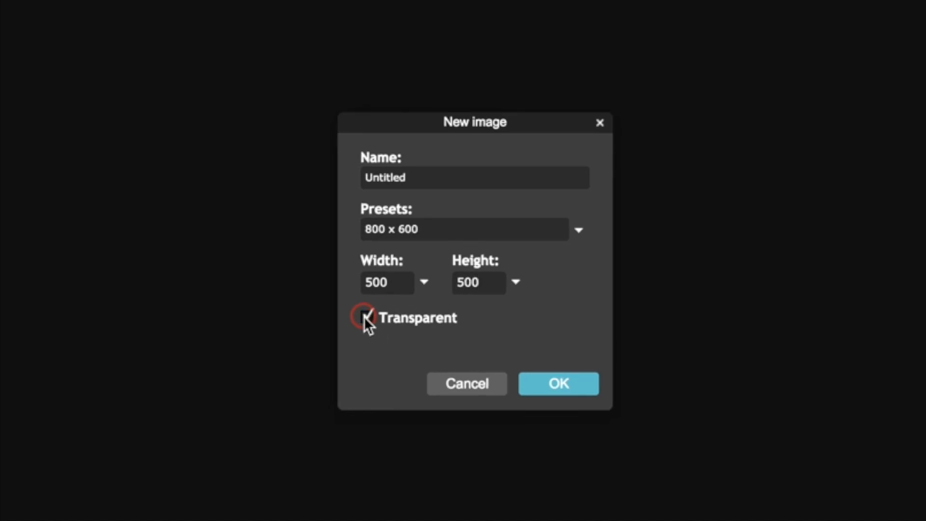
{"action": "left_click", "coordinate": [365, 318]}
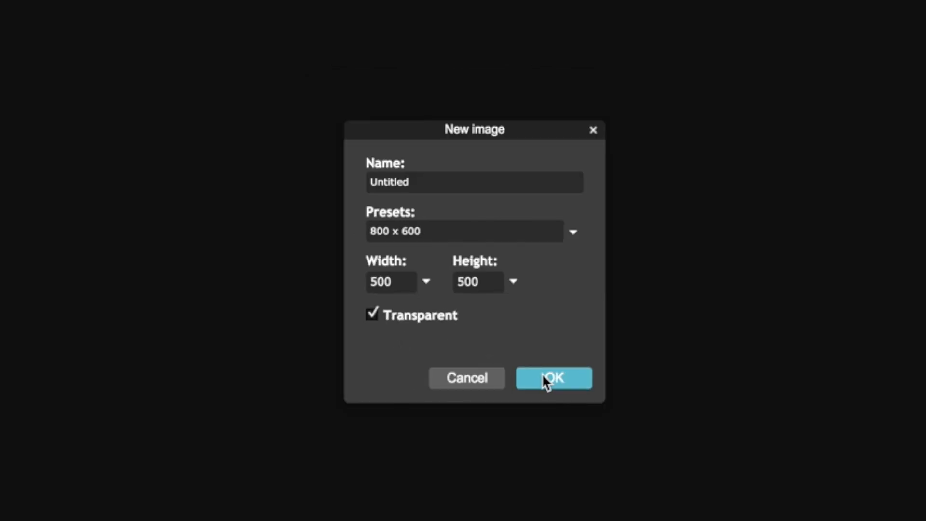
{"action": "left_click", "coordinate": [553, 377]}
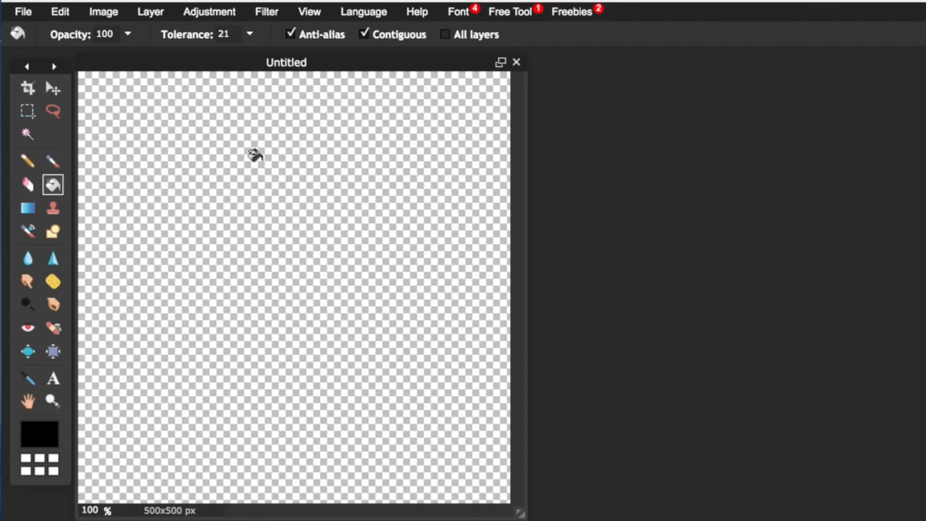
{"action": "left_click", "coordinate": [149, 11]}
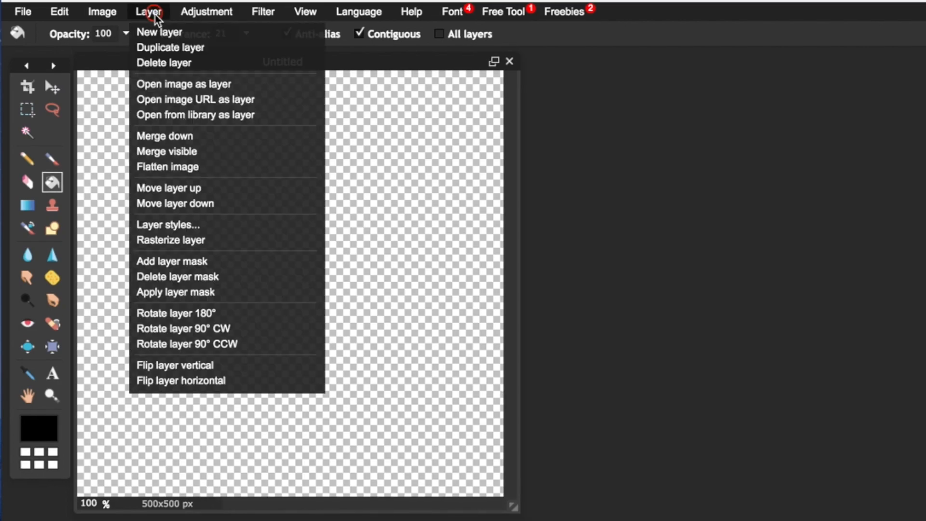
{"action": "left_click", "coordinate": [184, 84]}
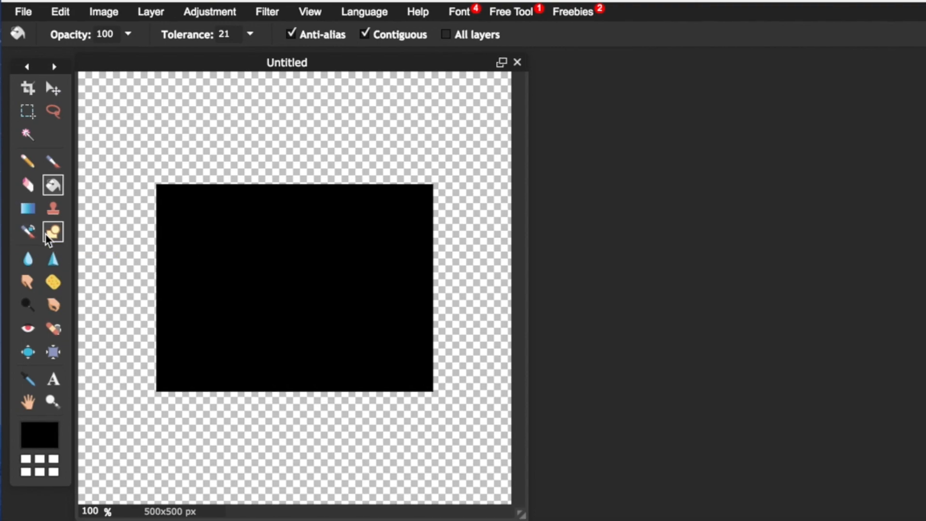
- Draw a magenta (e100ff) filled rectangle over the black rectangle with the Shape tool
{"action": "left_click", "coordinate": [53, 232]}
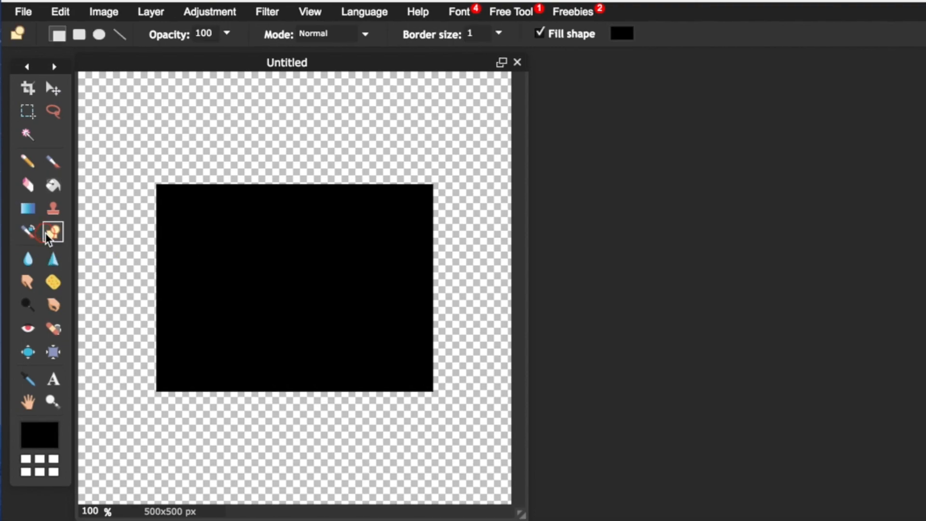
{"action": "mouse_move", "coordinate": [58, 35]}
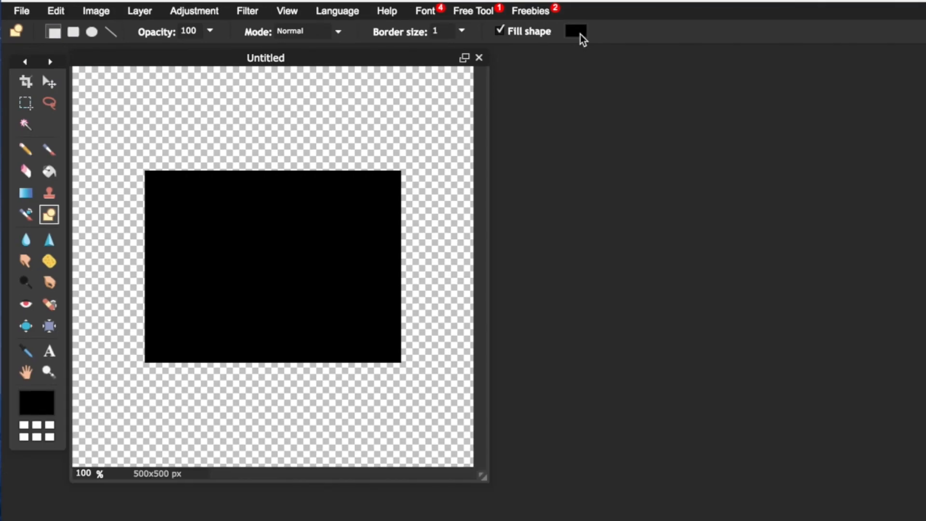
{"action": "left_click", "coordinate": [574, 31]}
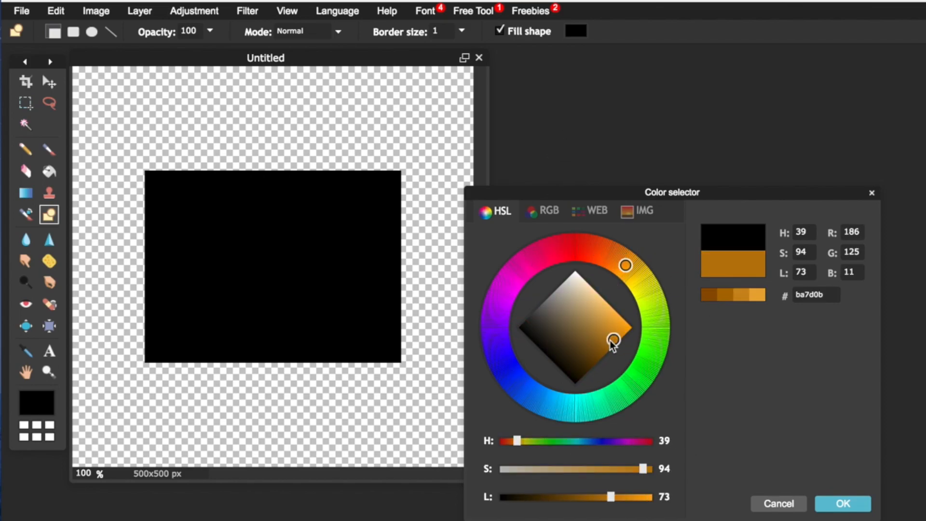
{"action": "left_click_drag", "start_coordinate": [613, 340], "coordinate": [631, 328]}
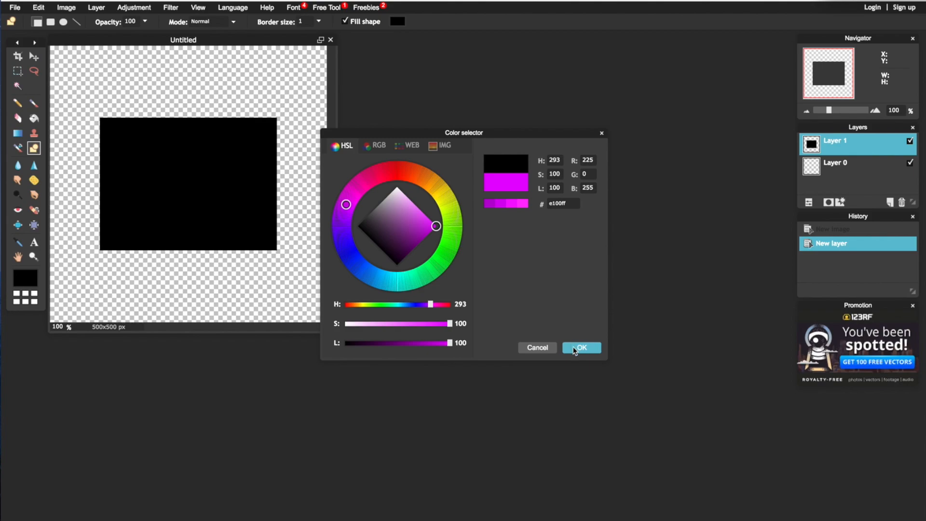
{"action": "left_click", "coordinate": [581, 347]}
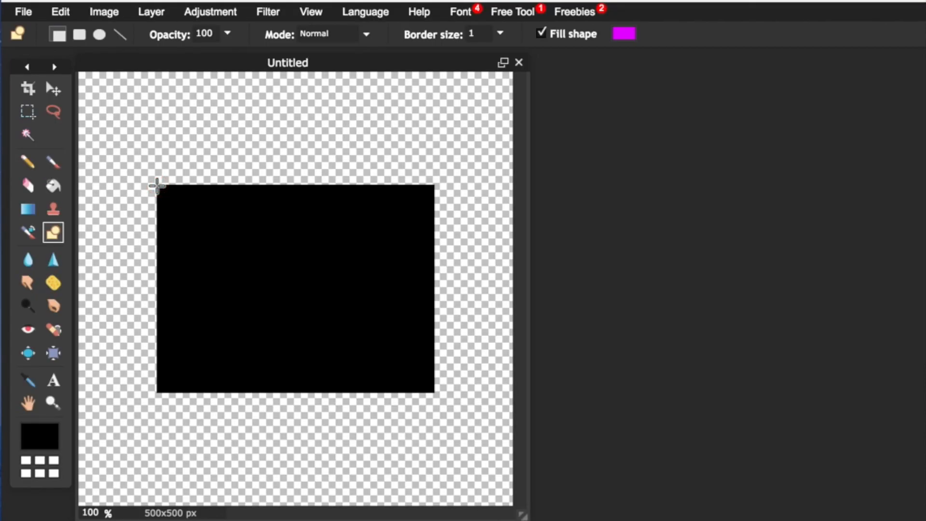
{"action": "left_click_drag", "start_coordinate": [156, 185], "coordinate": [210, 242]}
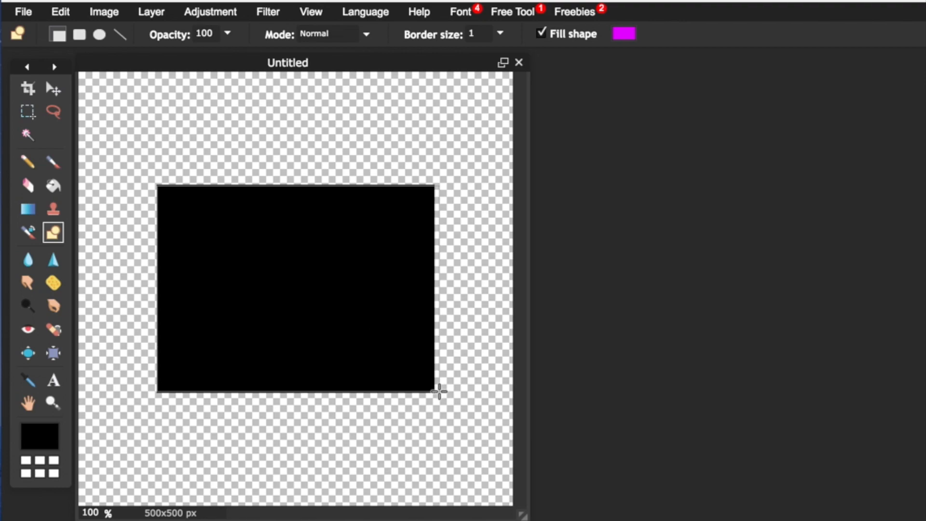
{"action": "left_click", "coordinate": [295, 289]}
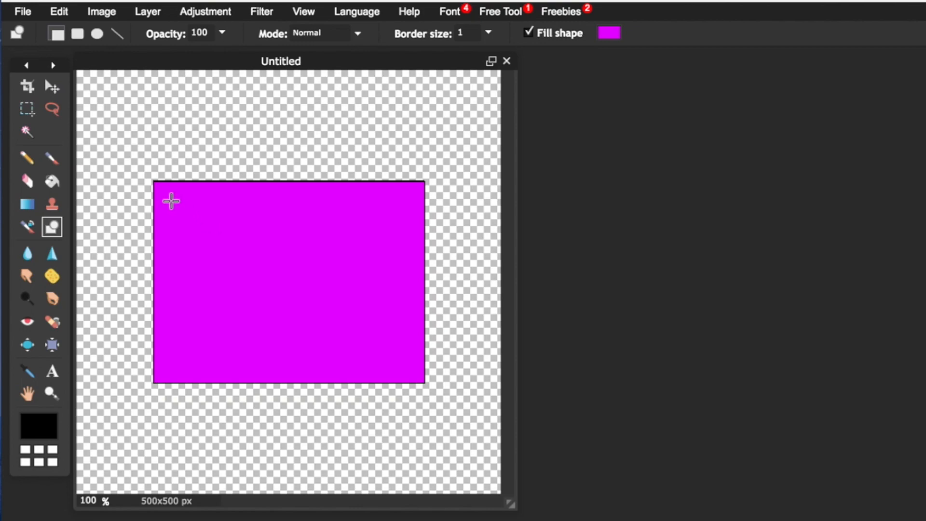
{"action": "mouse_move", "coordinate": [416, 349]}
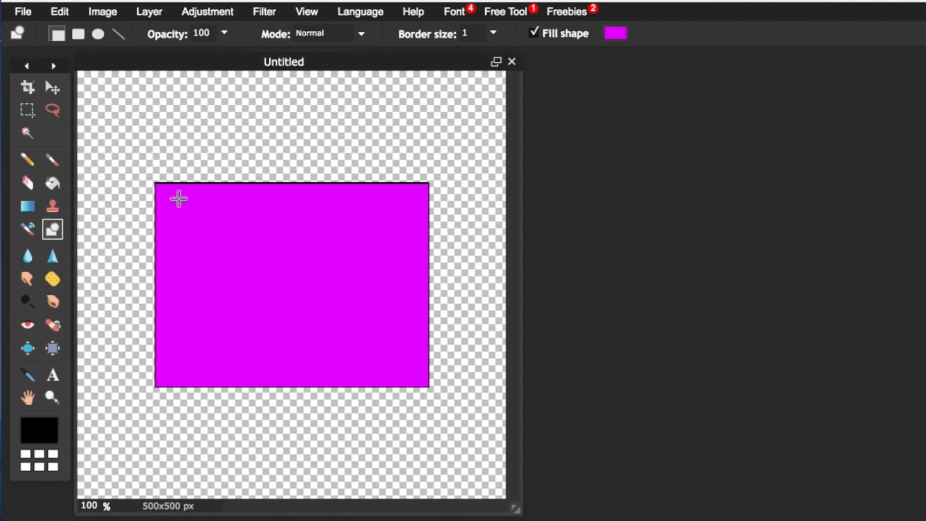
{"action": "mouse_move", "coordinate": [171, 365]}
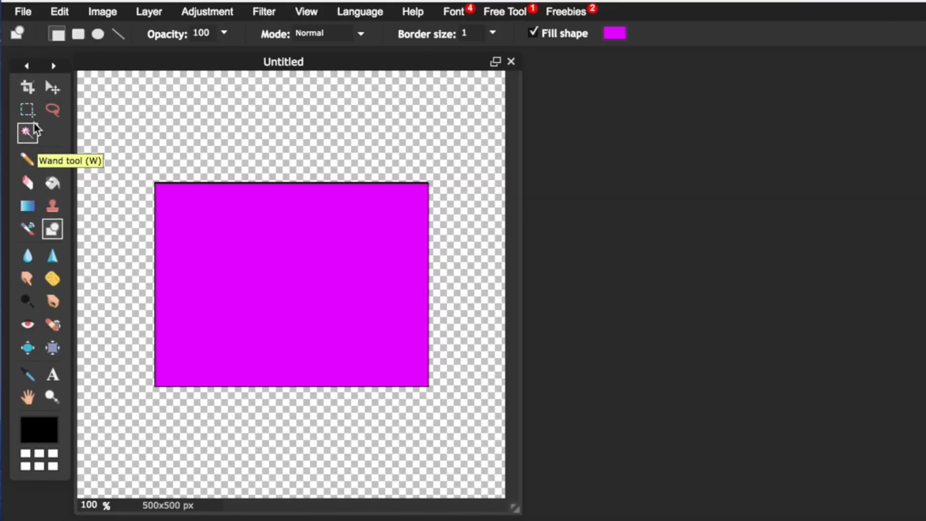
- Marquee-select the area just inside the magenta rectangle's edges and delete it
{"action": "left_click", "coordinate": [27, 110]}
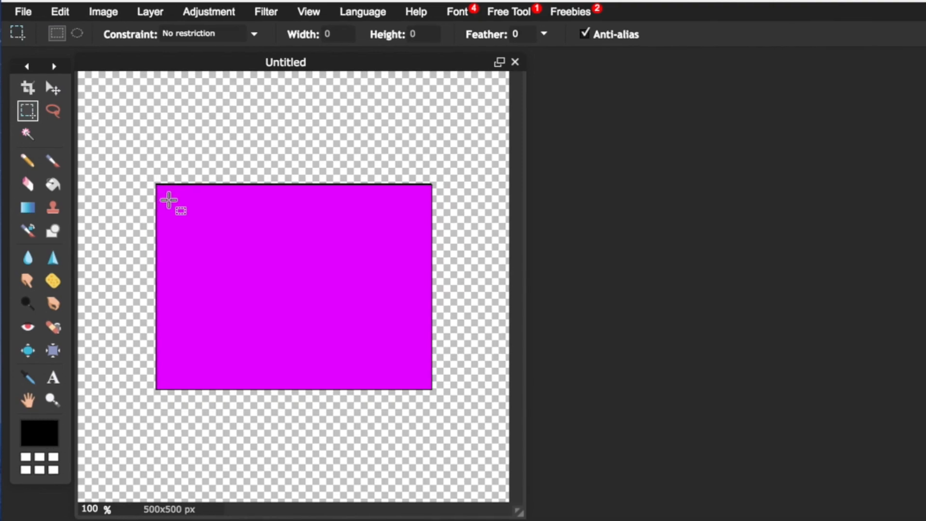
{"action": "left_click_drag", "start_coordinate": [168, 200], "coordinate": [416, 375]}
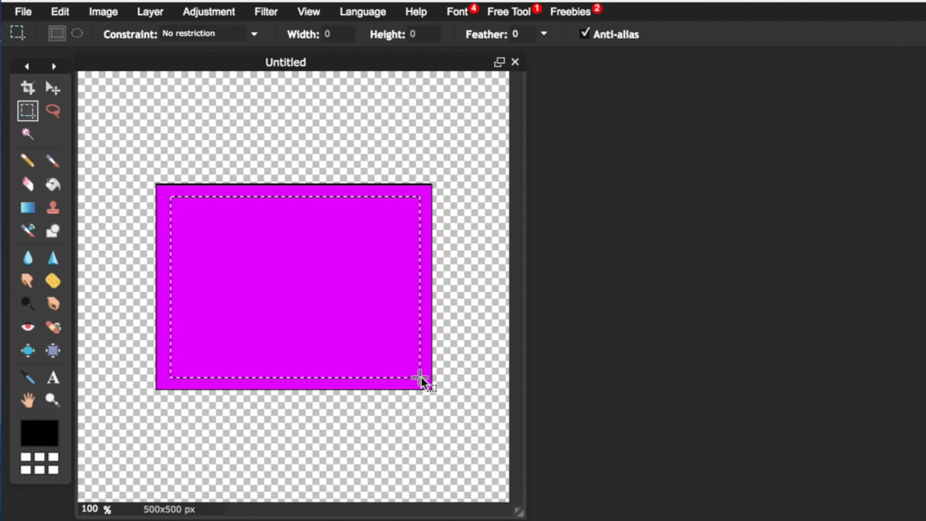
{"action": "left_click_drag", "start_coordinate": [423, 378], "coordinate": [235, 248]}
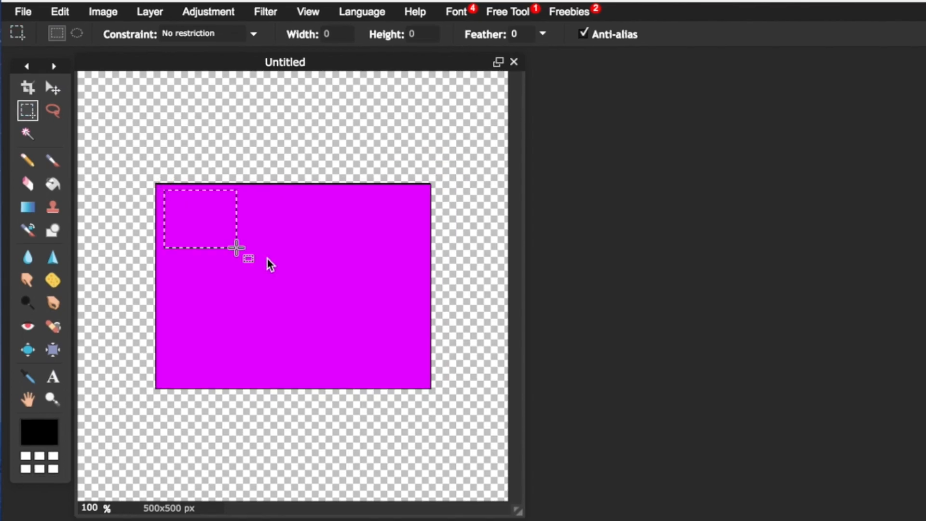
{"action": "left_click_drag", "start_coordinate": [235, 247], "coordinate": [426, 374]}
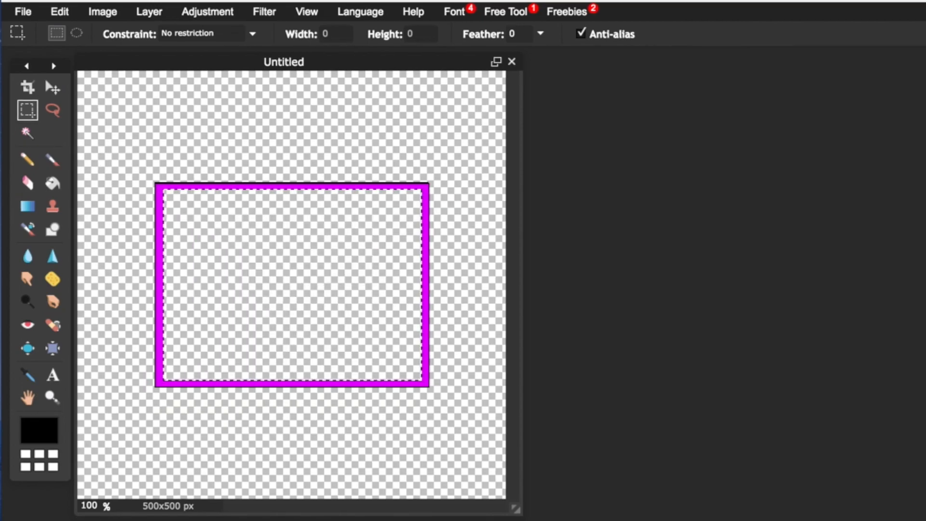
- Open the purple circular logo as a new layer and scale it down with Free transform
{"action": "left_click", "coordinate": [27, 132]}
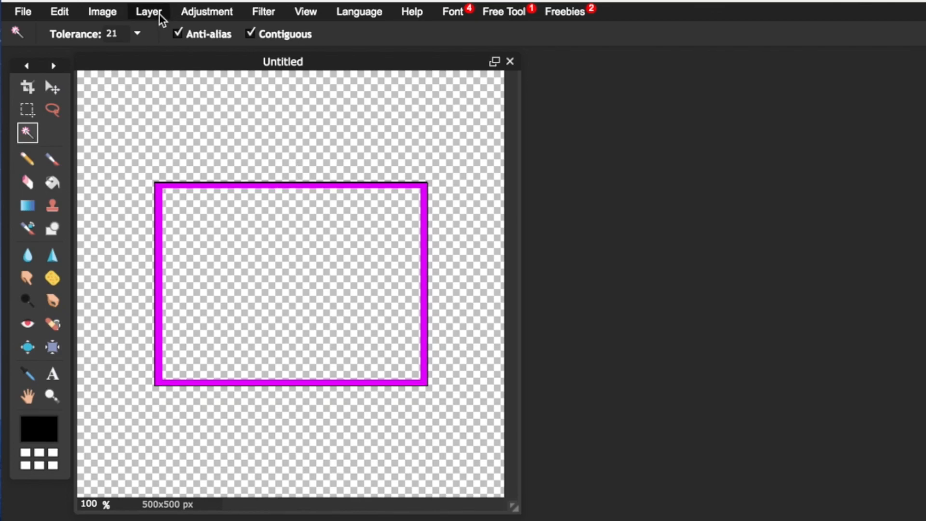
{"action": "left_click", "coordinate": [149, 12]}
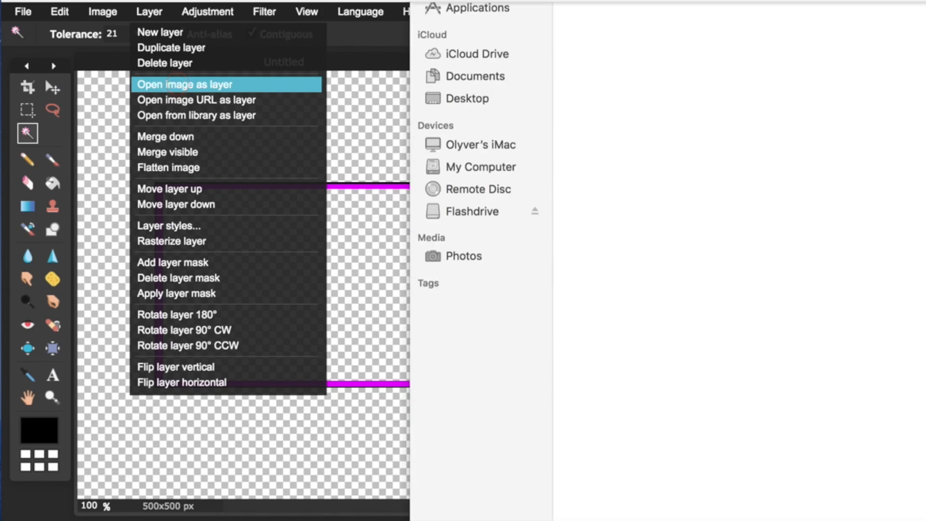
{"action": "left_click", "coordinate": [184, 84]}
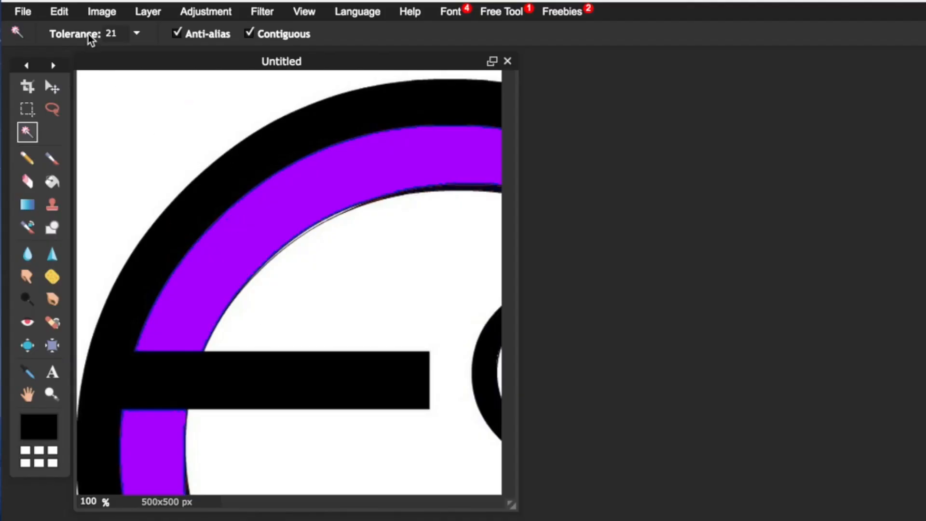
{"action": "left_click", "coordinate": [58, 11]}
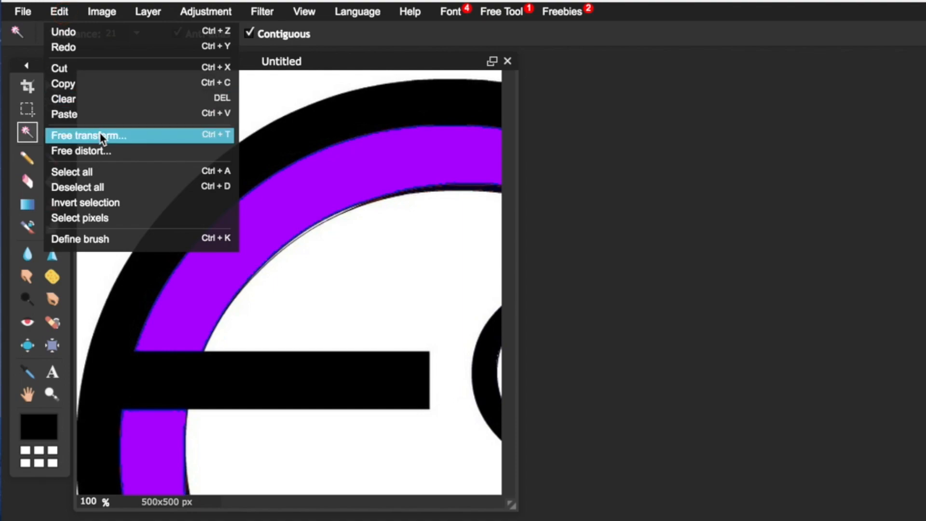
{"action": "left_click", "coordinate": [88, 135]}
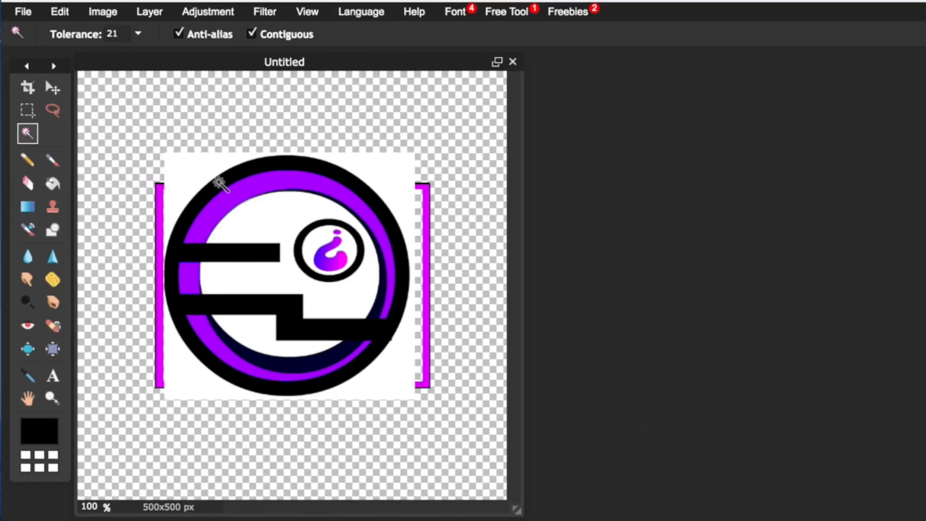
- Delete the logo's white background, deselect, and shrink the logo with Free transform
{"action": "left_click", "coordinate": [219, 177]}
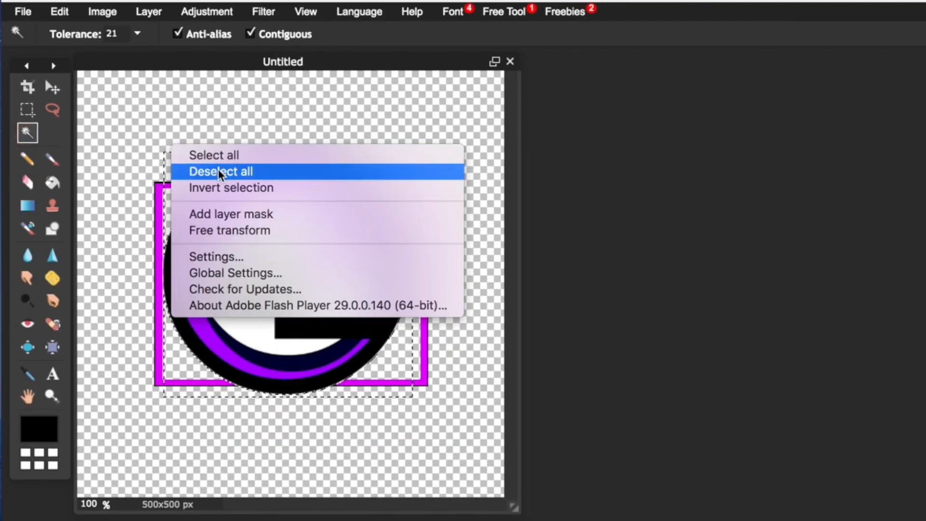
{"action": "left_click", "coordinate": [221, 171]}
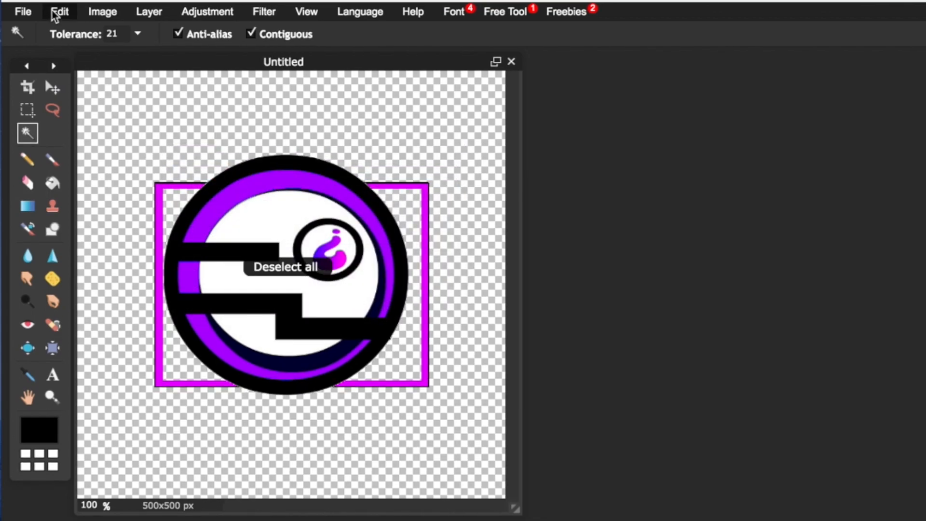
{"action": "left_click", "coordinate": [286, 266]}
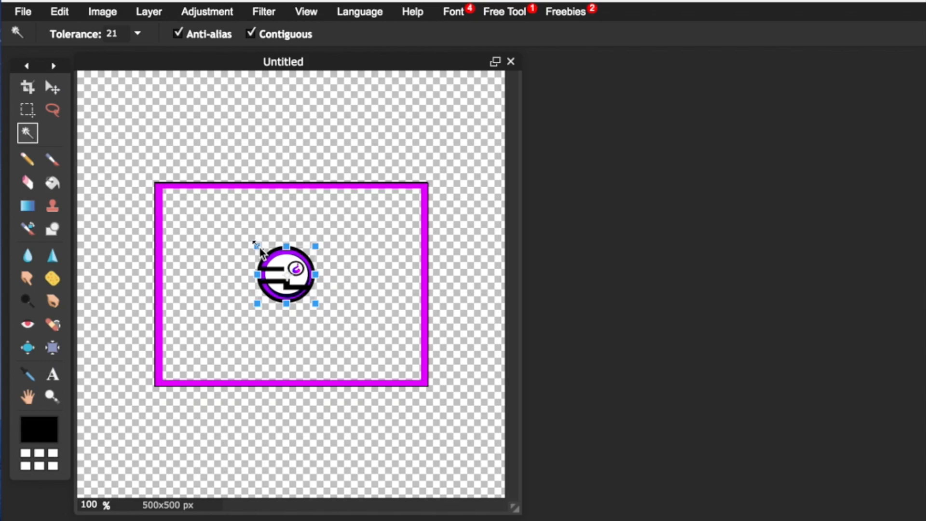
- Try the logo on the frame's top, right and bottom edges, settling on the top
{"action": "left_click_drag", "start_coordinate": [287, 274], "coordinate": [286, 188]}
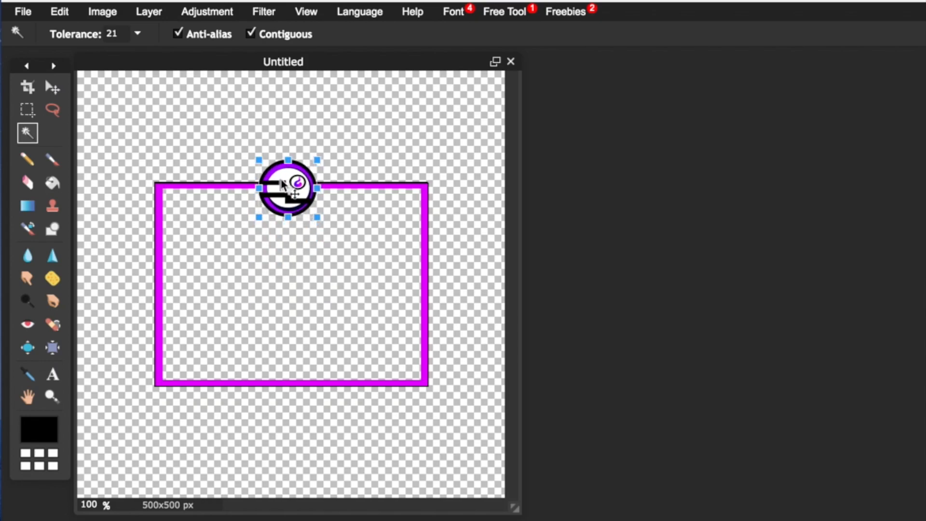
{"action": "left_click_drag", "start_coordinate": [288, 188], "coordinate": [420, 299]}
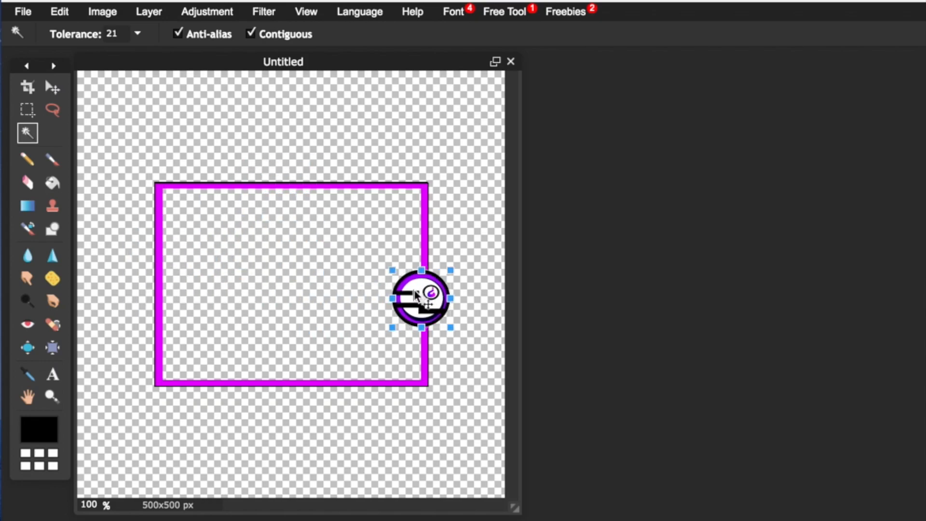
{"action": "left_click_drag", "start_coordinate": [421, 296], "coordinate": [282, 383]}
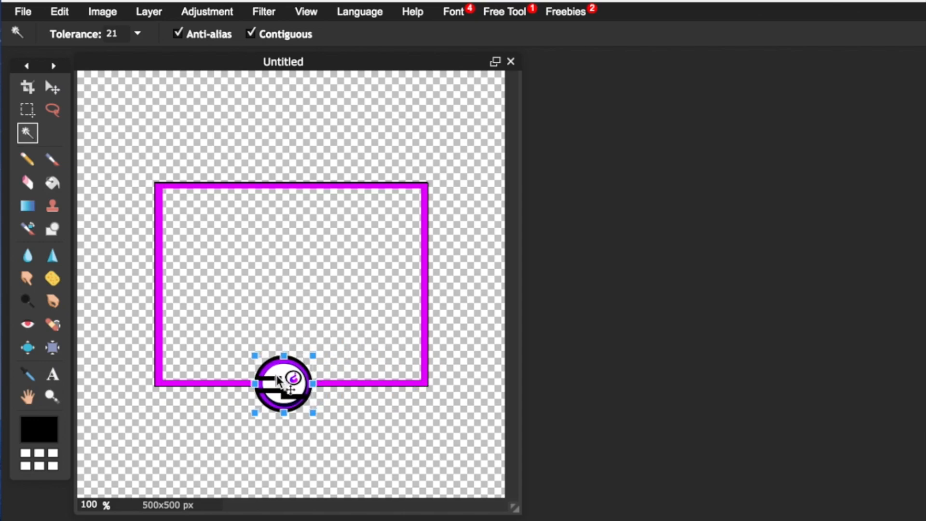
{"action": "left_click_drag", "start_coordinate": [284, 383], "coordinate": [284, 172]}
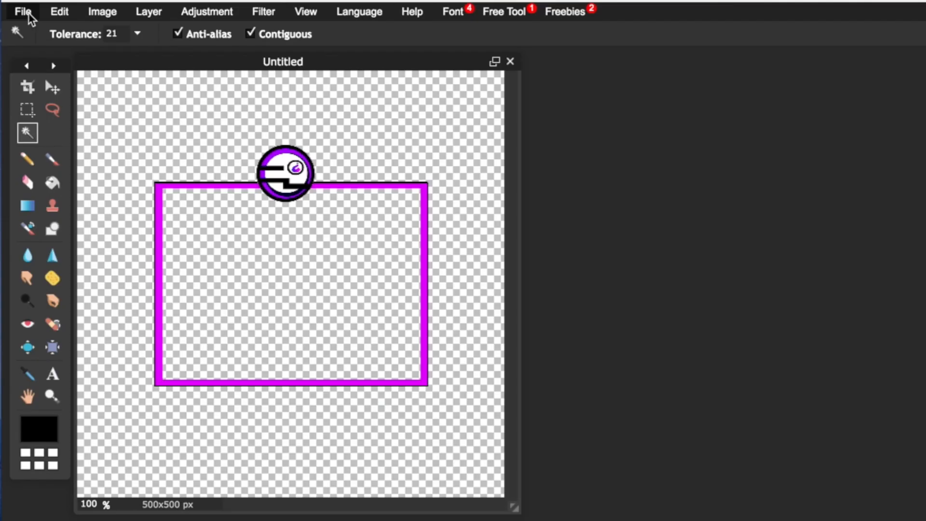
- Save the overlay as 'YT OVERLAY SEXY' in transparent PNG format
{"action": "left_click", "coordinate": [23, 11]}
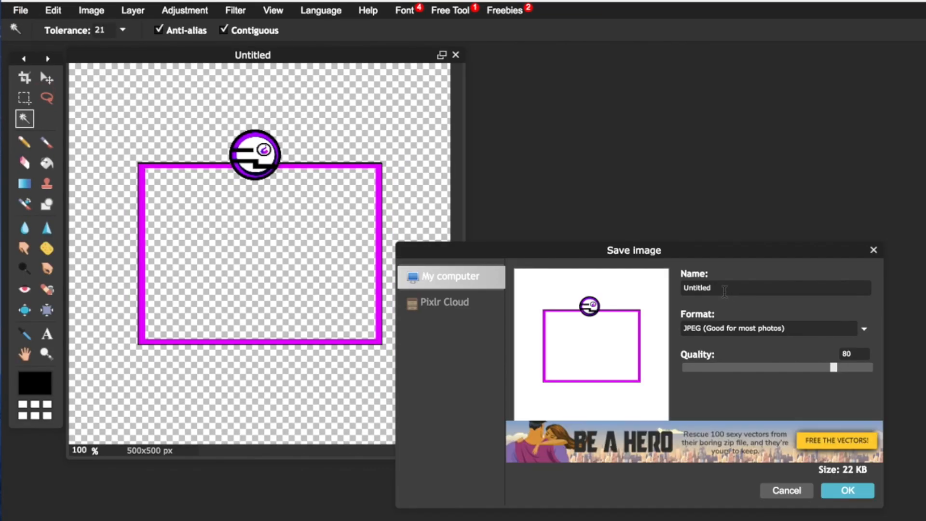
{"action": "type", "text": "YT OVERLAY SEXY"}
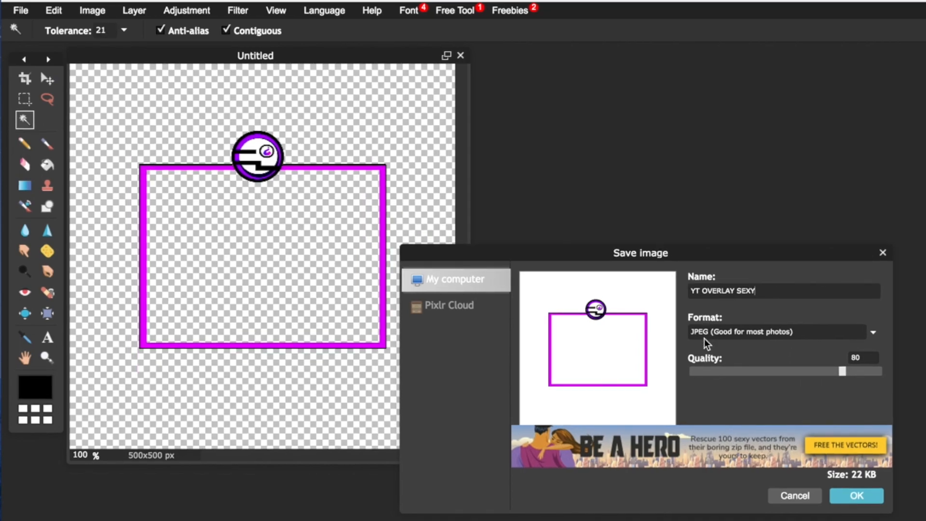
{"action": "left_click", "coordinate": [780, 331]}
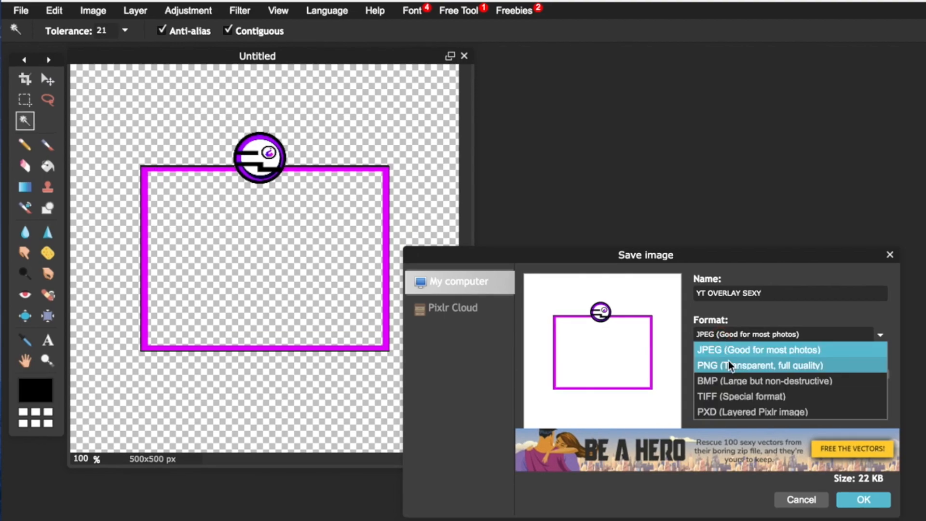
{"action": "left_click", "coordinate": [862, 499]}
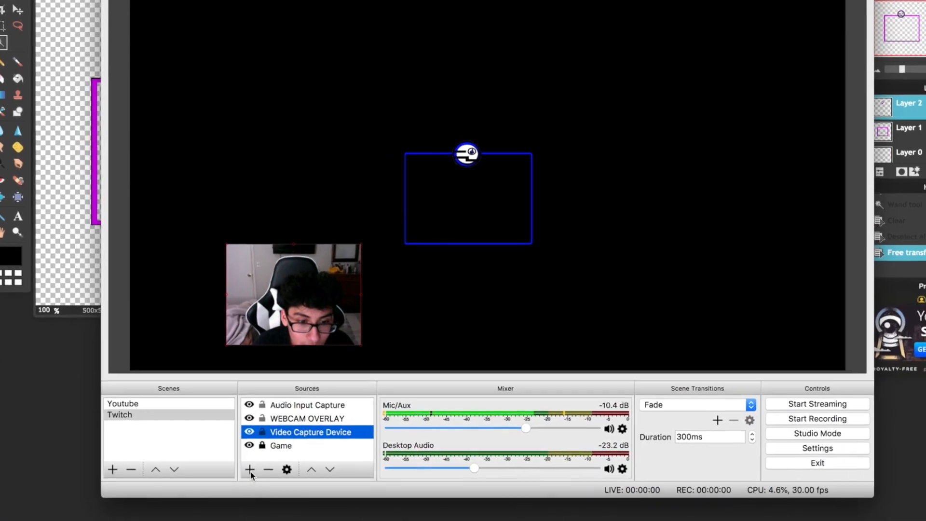
- Add the overlay PNG as an OBS Image source and drag it over the webcam feed
{"action": "left_click", "coordinate": [249, 469]}
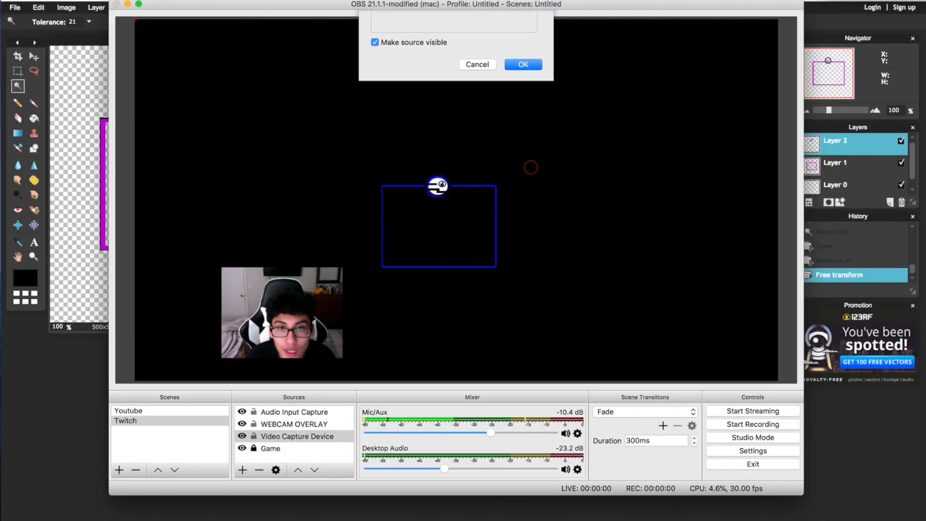
{"action": "left_click", "coordinate": [522, 64]}
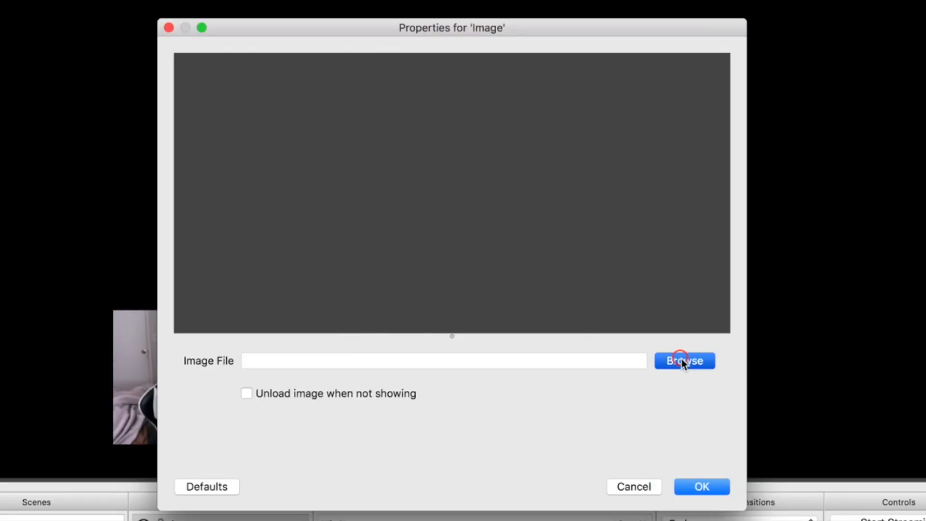
{"action": "left_click", "coordinate": [685, 360]}
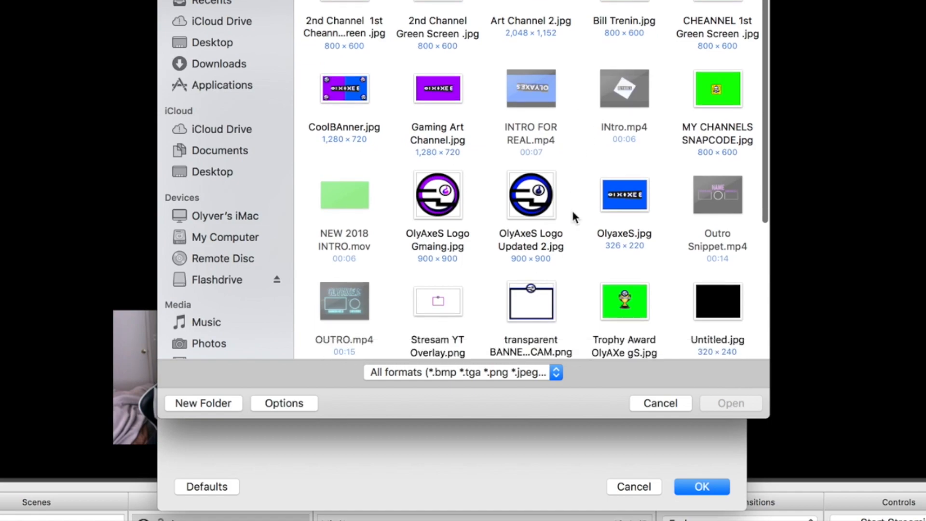
{"action": "scroll", "scroll_direction": "down", "scroll_amount": 3}
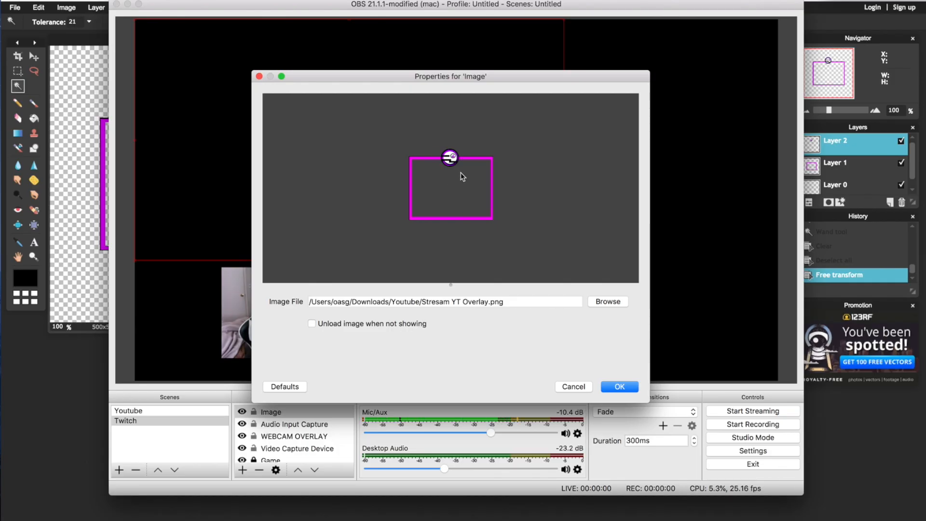
{"action": "left_click", "coordinate": [619, 387]}
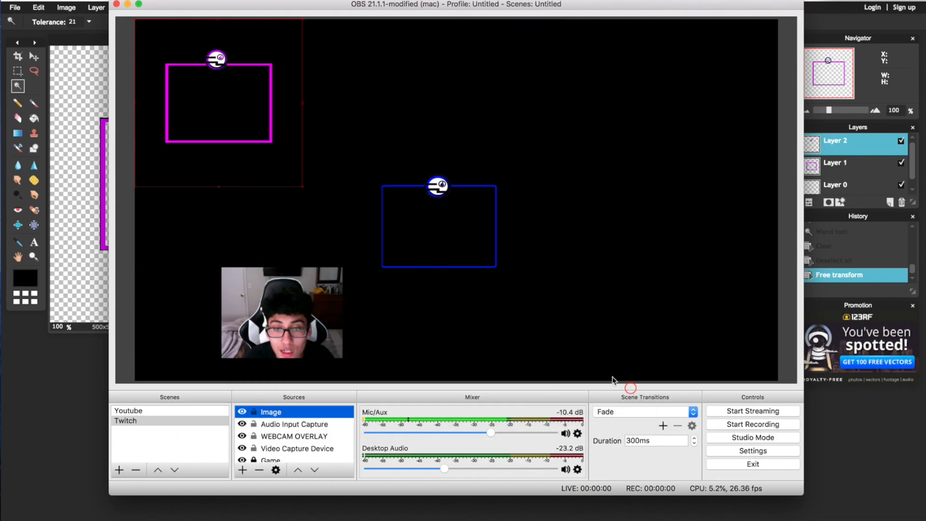
{"action": "left_click_drag", "start_coordinate": [219, 103], "coordinate": [266, 289]}
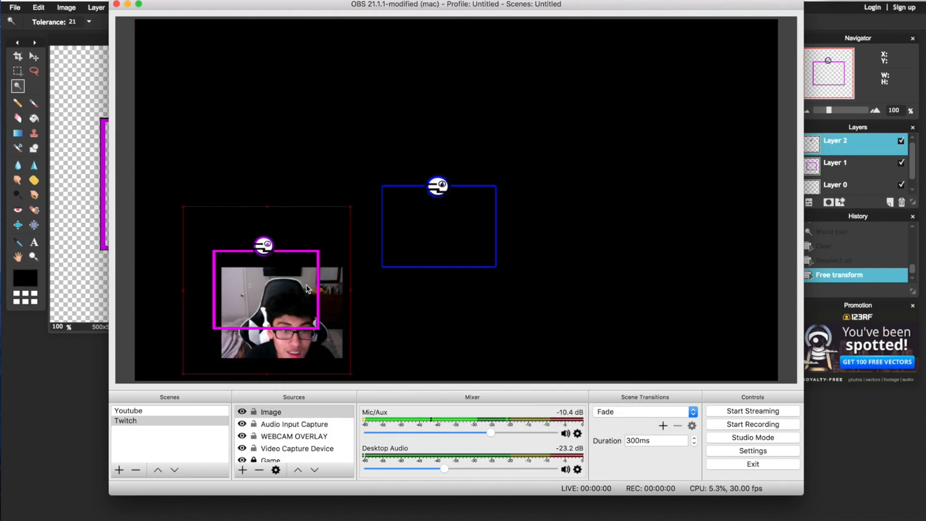